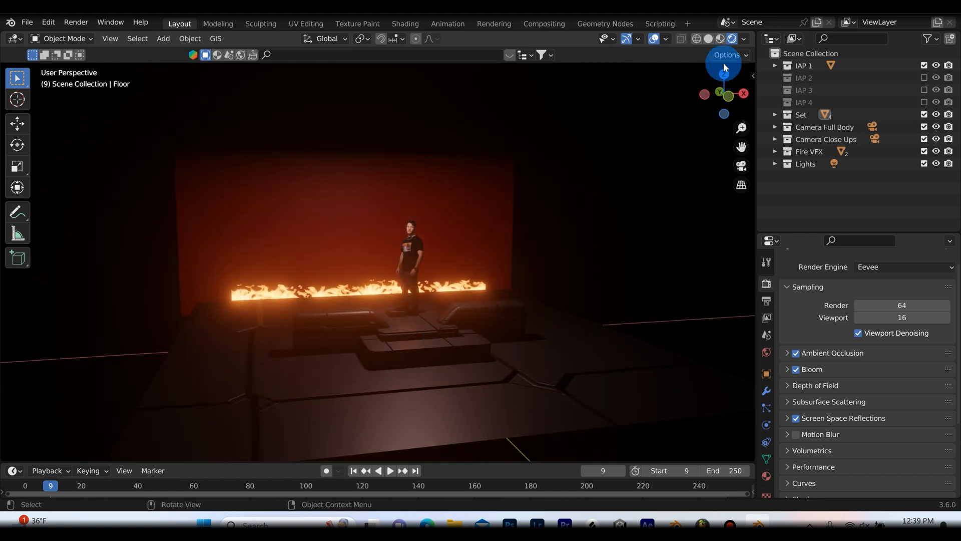
- Preview the stage in Solid shading, select the floor, then switch to Material Preview
click(706, 39)
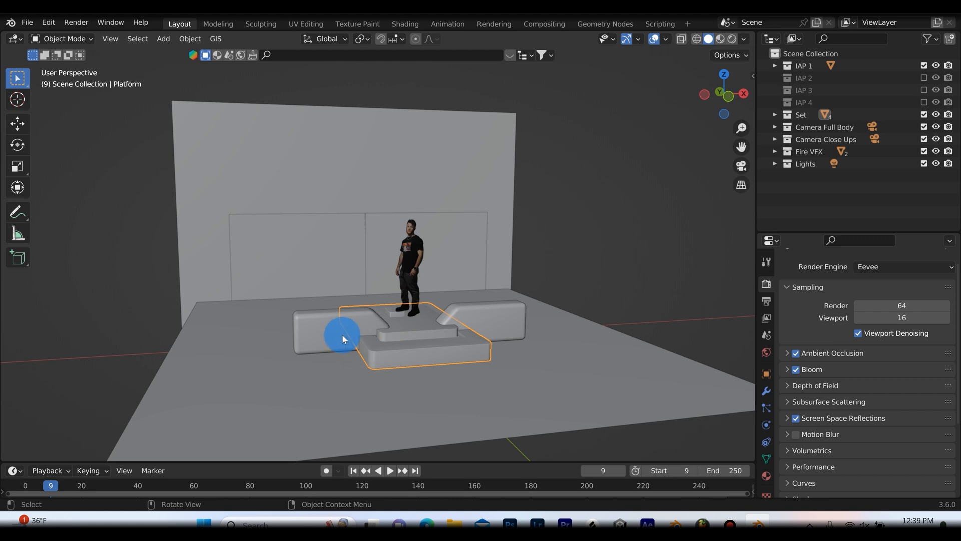
click(529, 374)
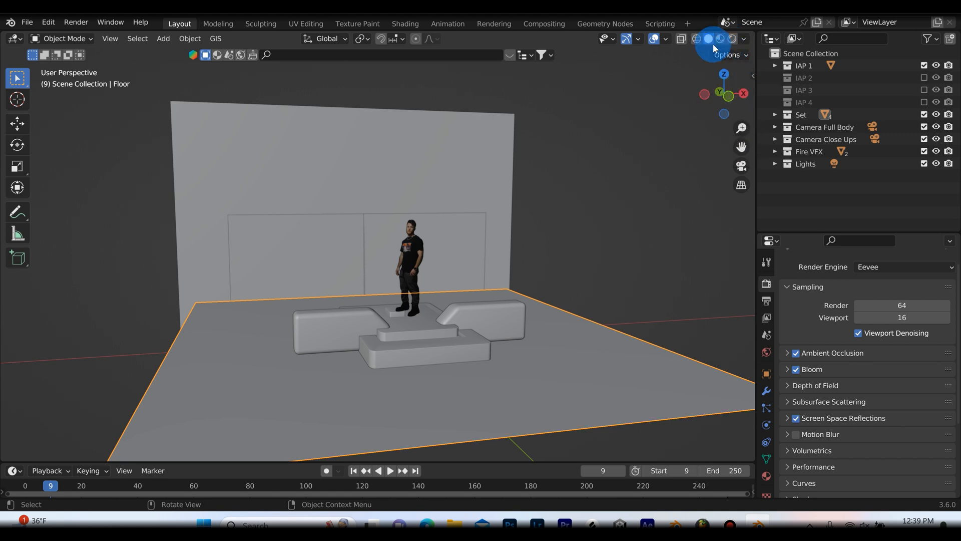
click(731, 39)
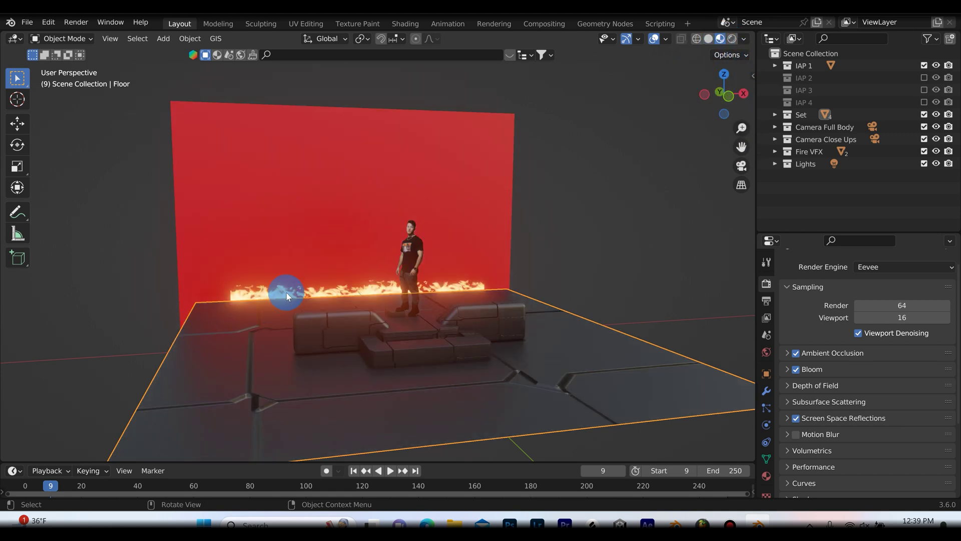
- Play the fire animation, stop it at frame 46 and switch to Rendered shading
click(378, 471)
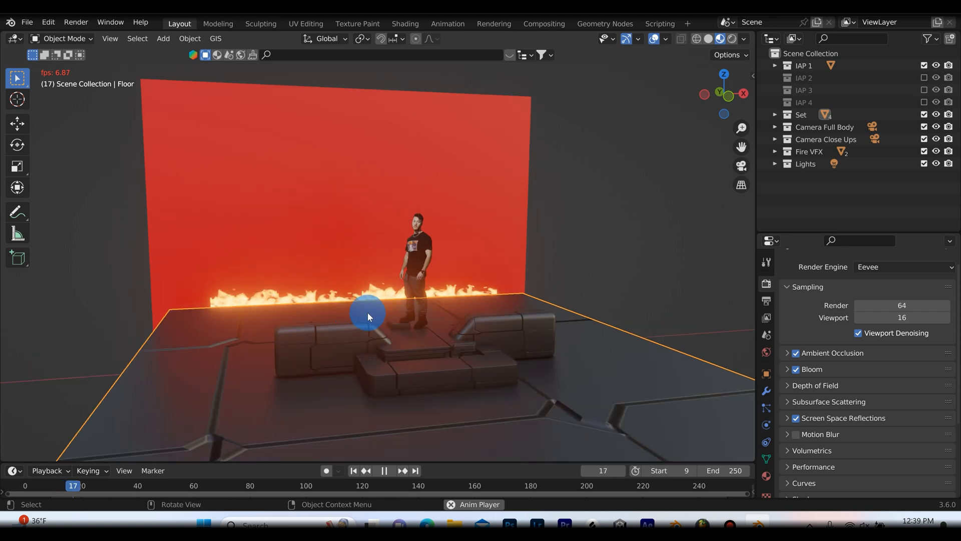
click(385, 470)
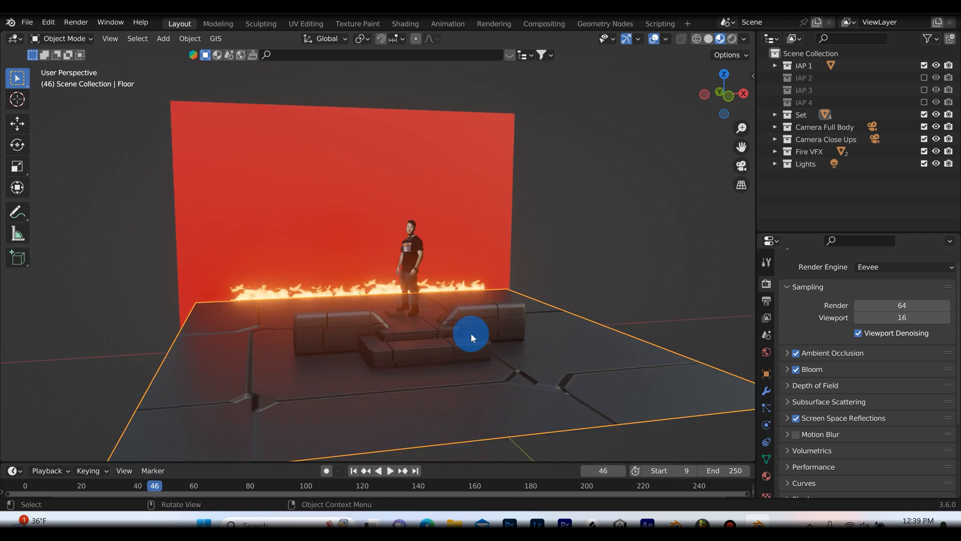
click(727, 39)
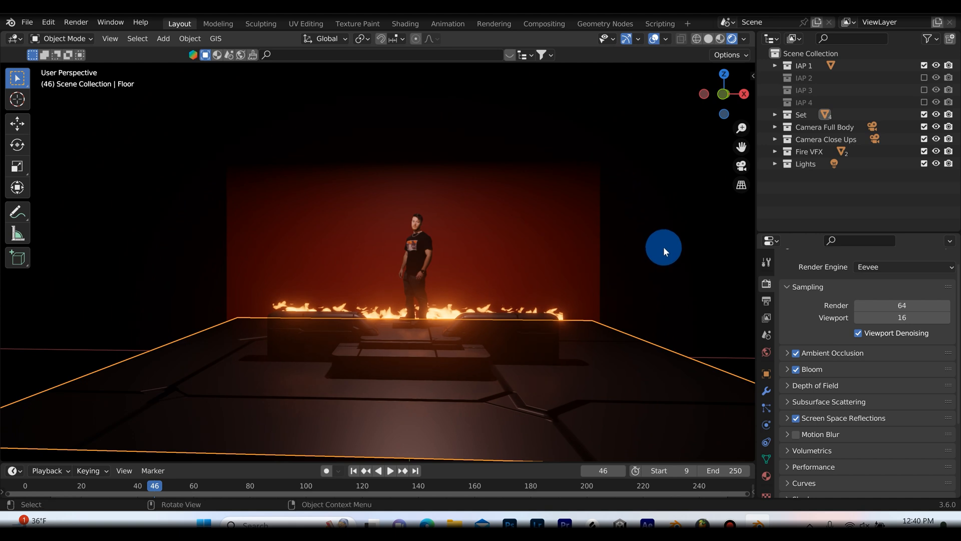
click(804, 66)
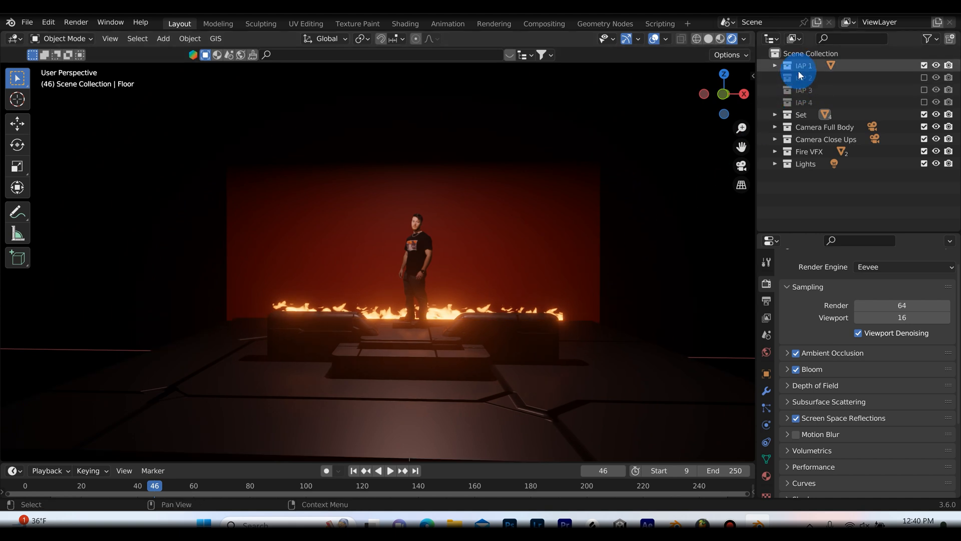
click(803, 103)
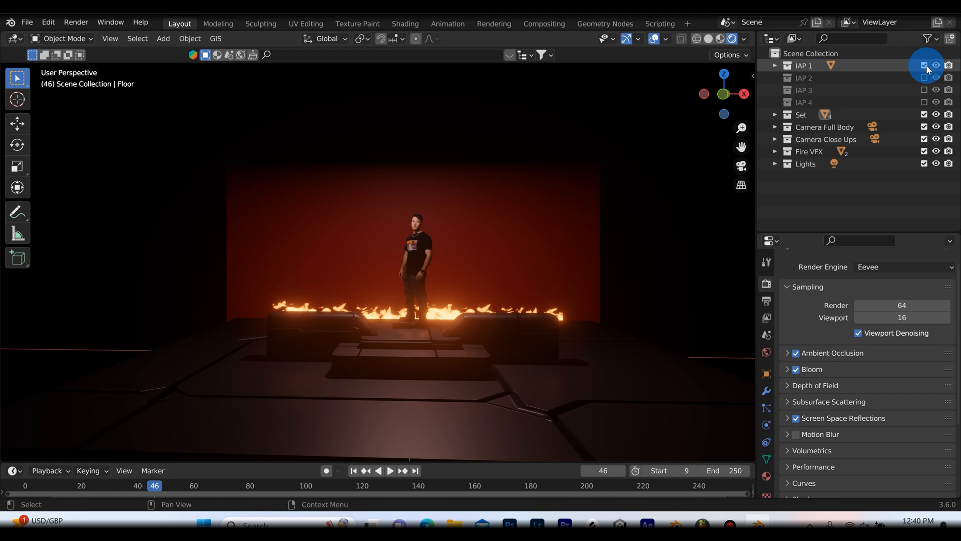
click(924, 65)
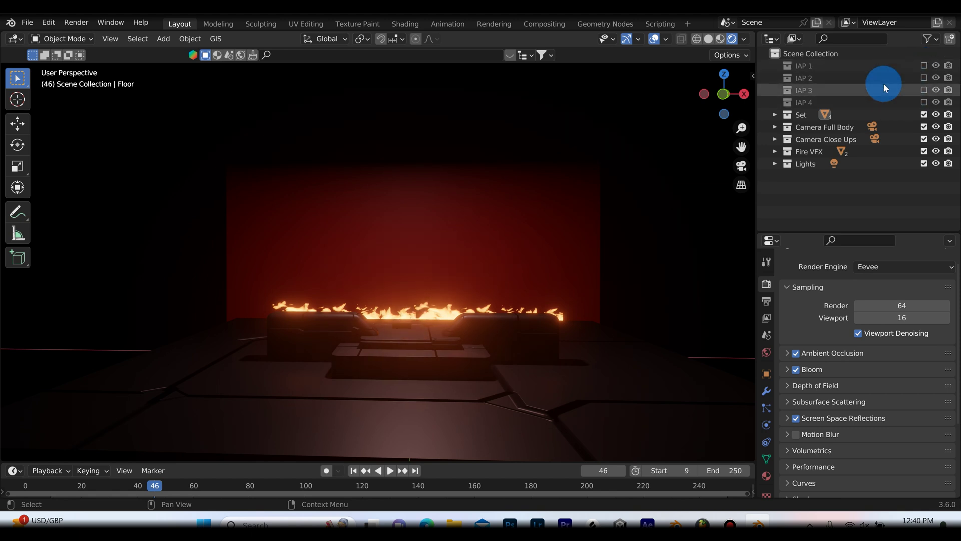
mouse_move(925, 78)
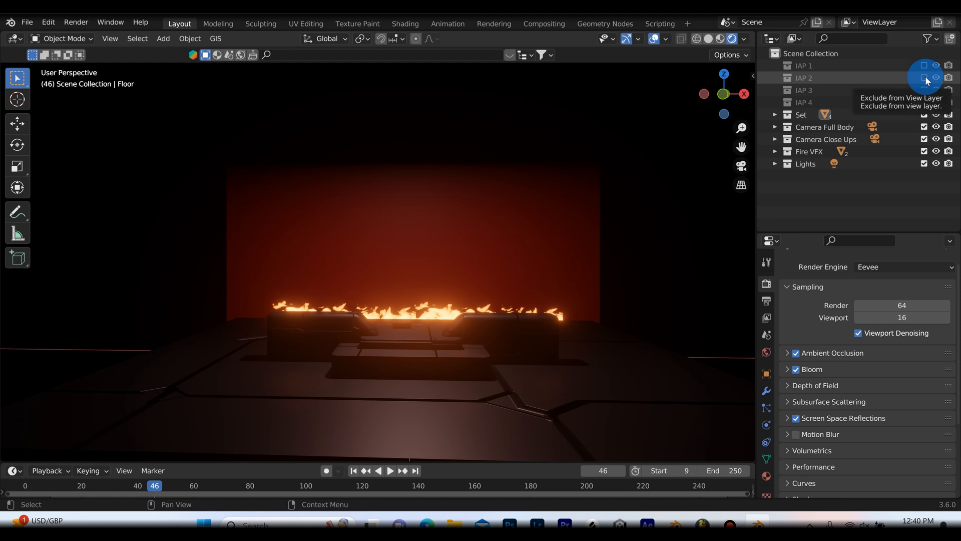
click(924, 79)
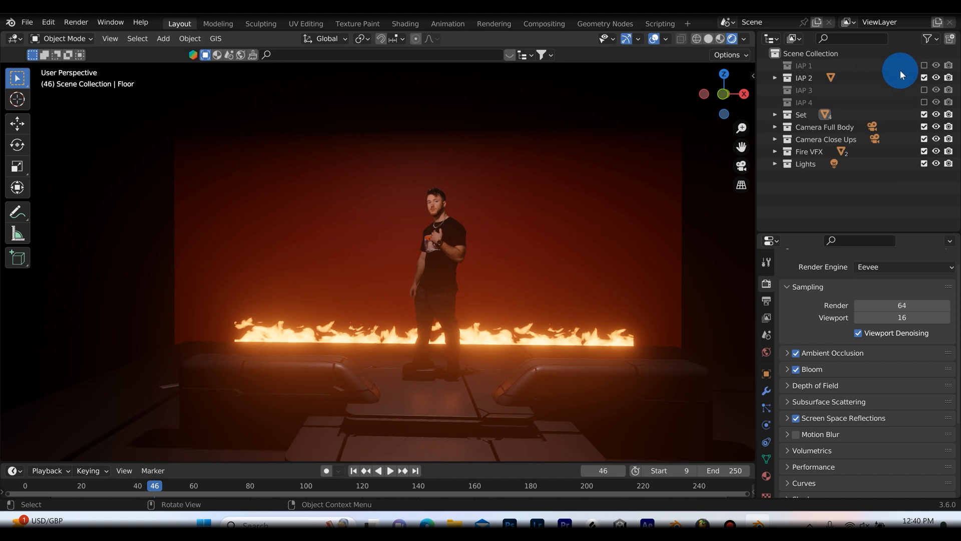
click(924, 79)
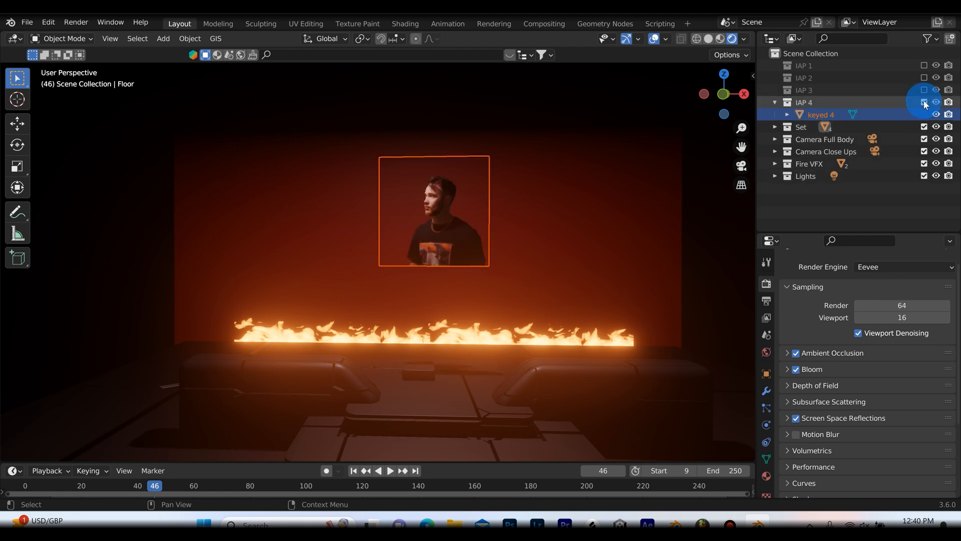
click(775, 102)
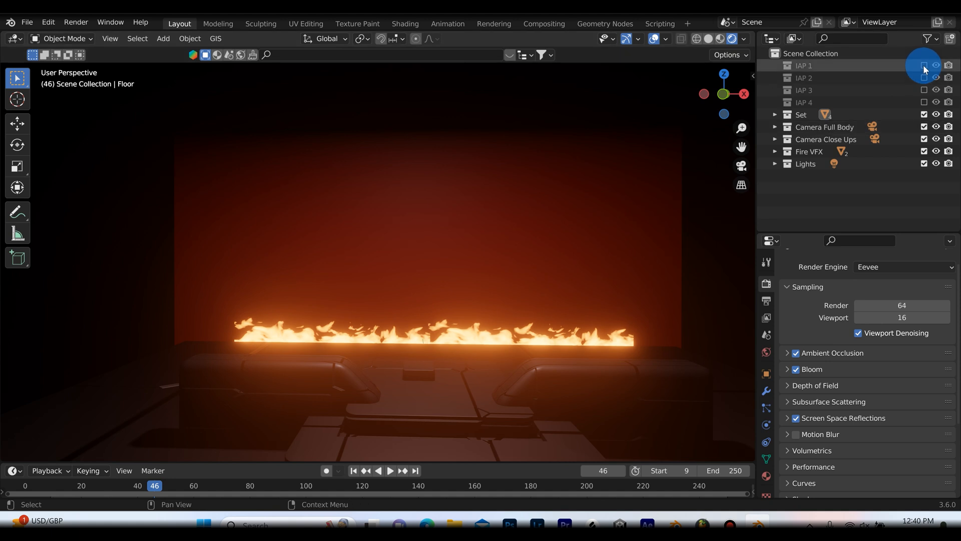
click(949, 66)
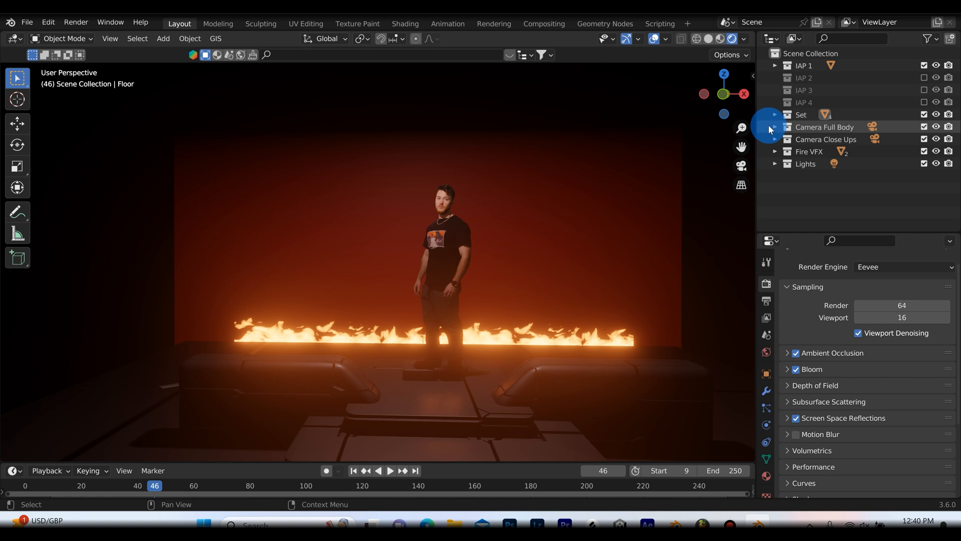
- Expand Camera Full Body and swap the visible pose from IAP 1 to IAP 2
click(775, 127)
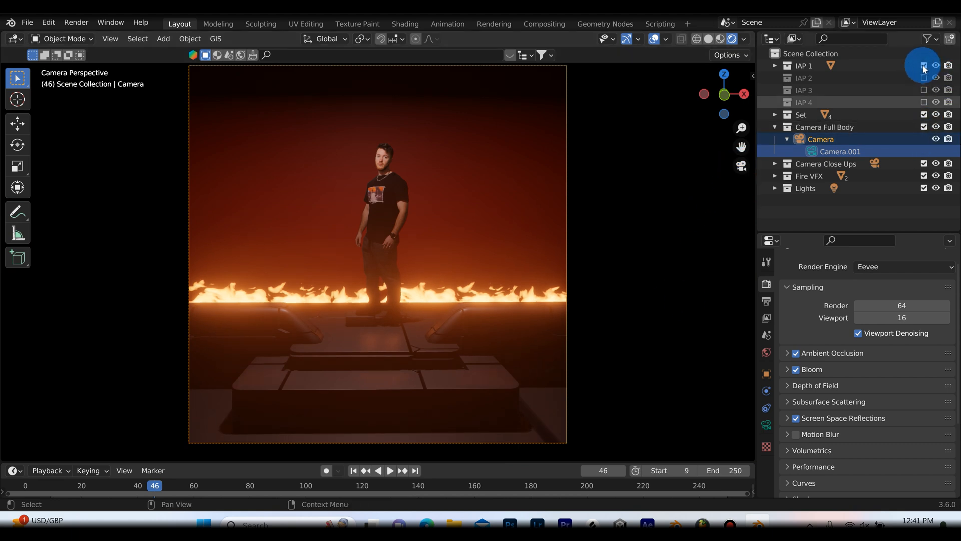
click(924, 66)
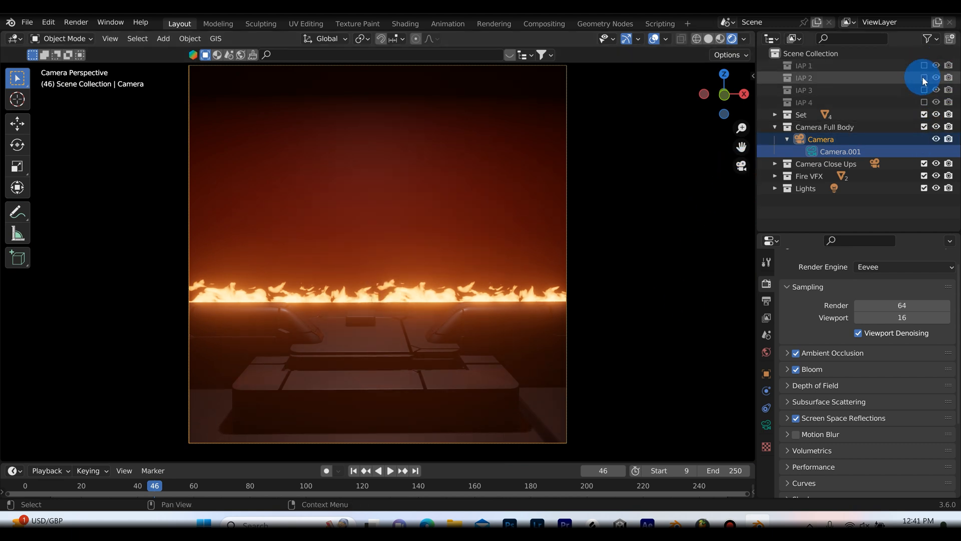
click(924, 78)
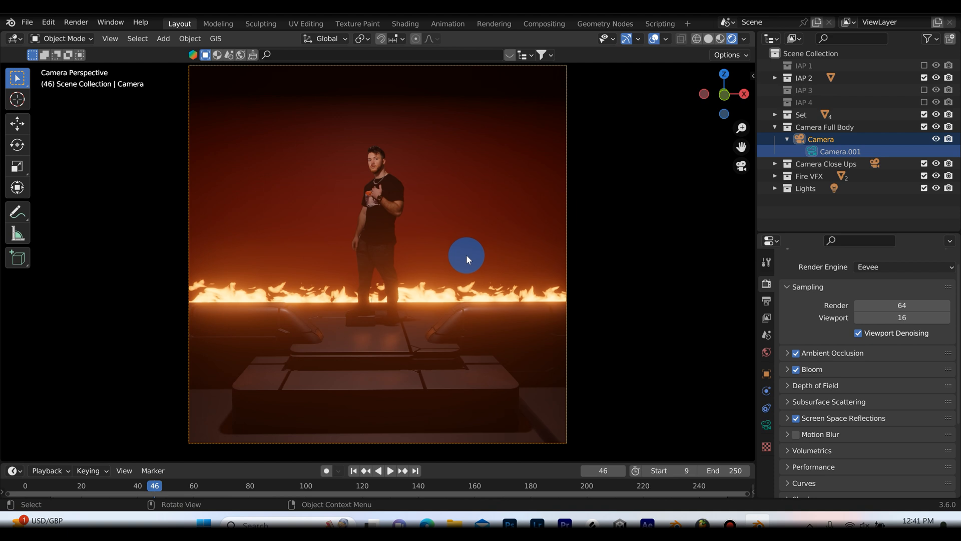
mouse_move(600, 179)
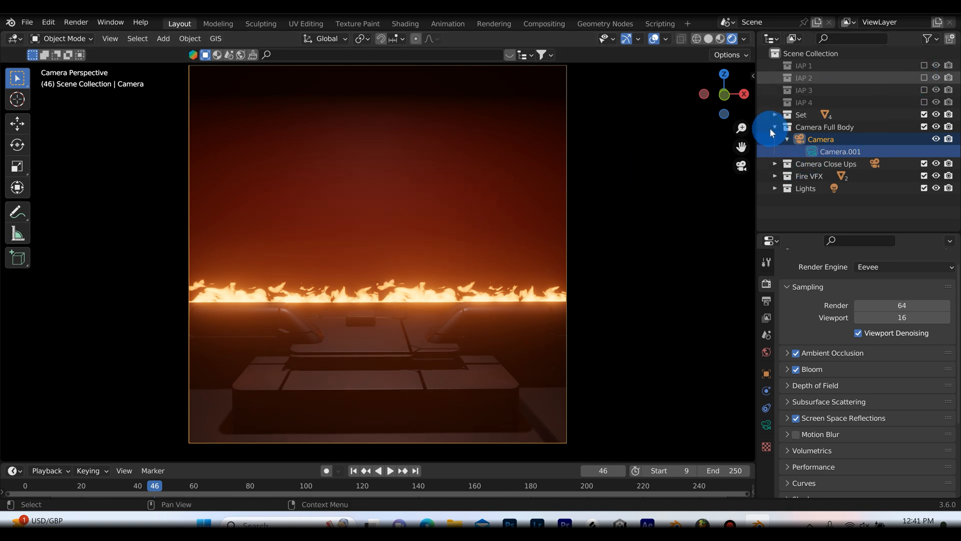
- Switch from the full-body camera to Camera.002 in the Camera Close Ups collection
click(775, 127)
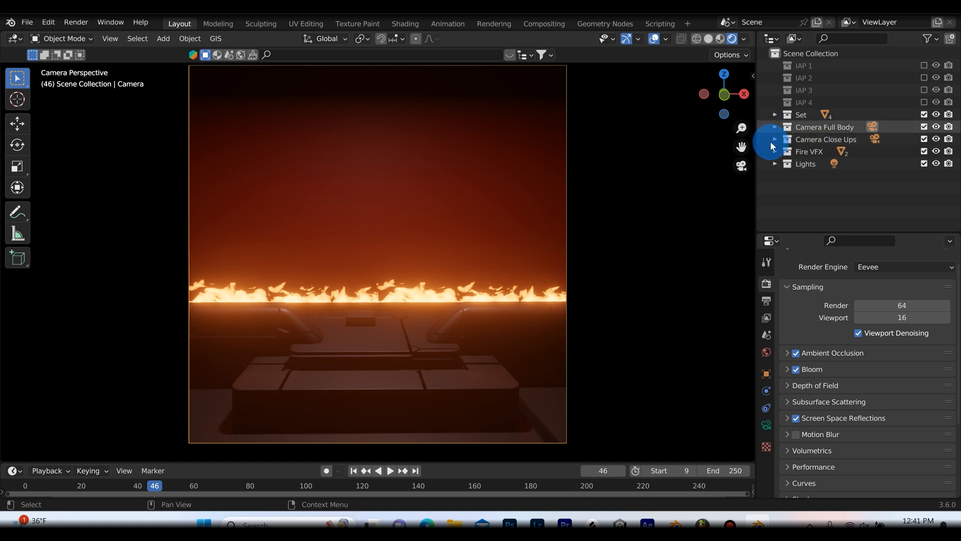
click(775, 139)
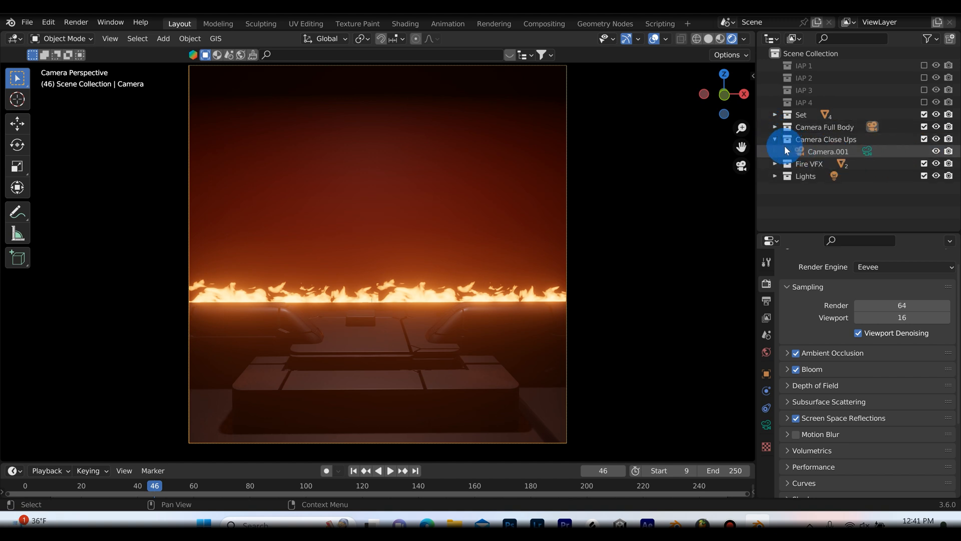
click(839, 163)
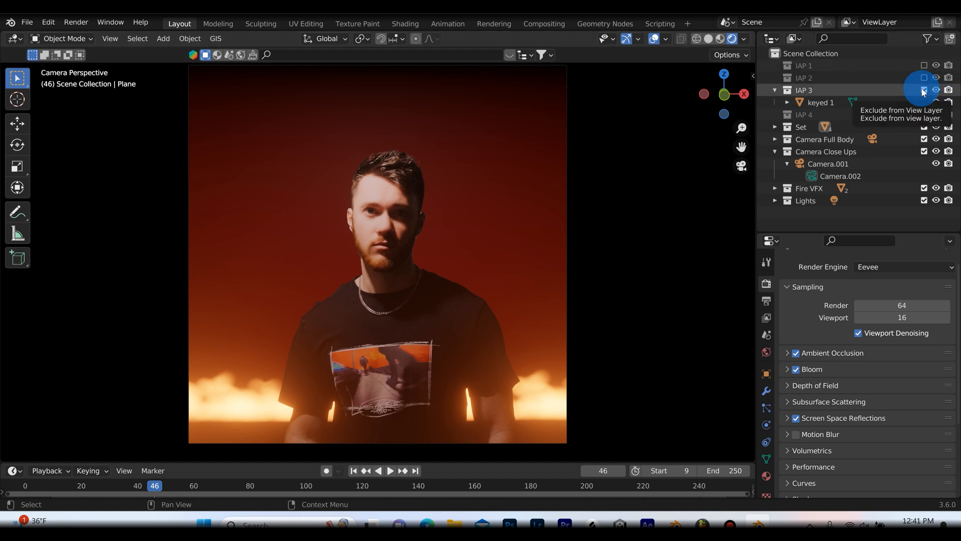
- Hide the third pose IAP 3 and expand the Set collection
click(925, 102)
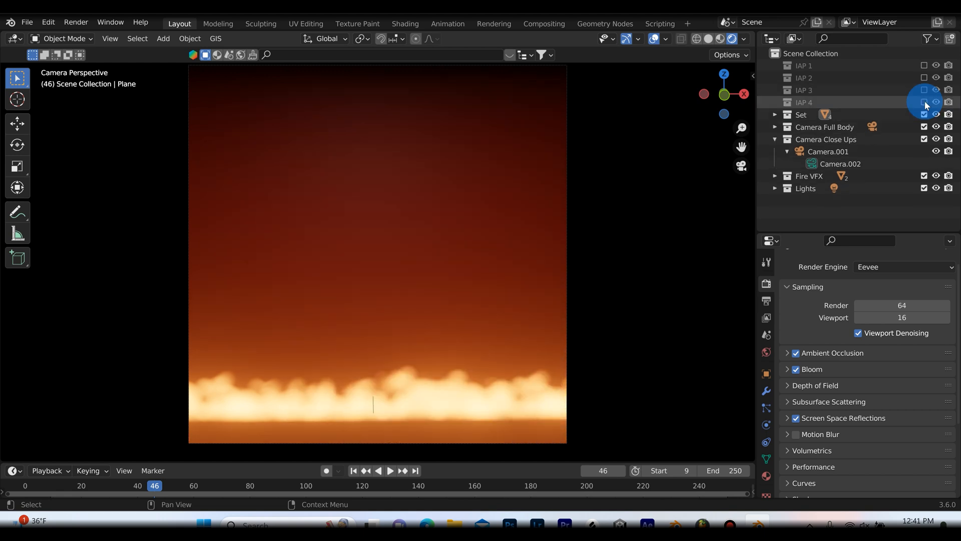
click(775, 114)
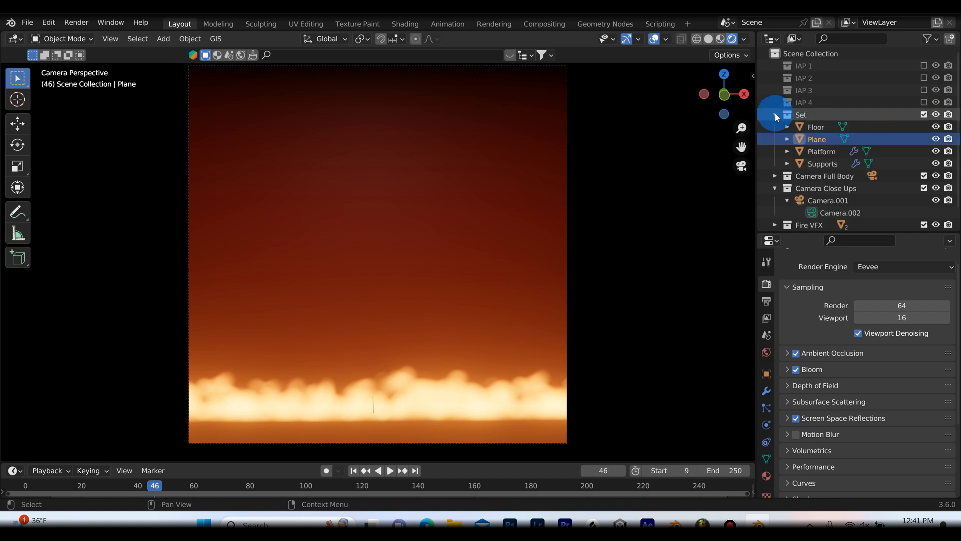
- Inspect the floor's Platform Mat nodes in the Shading workspace, then return to Layout
click(776, 114)
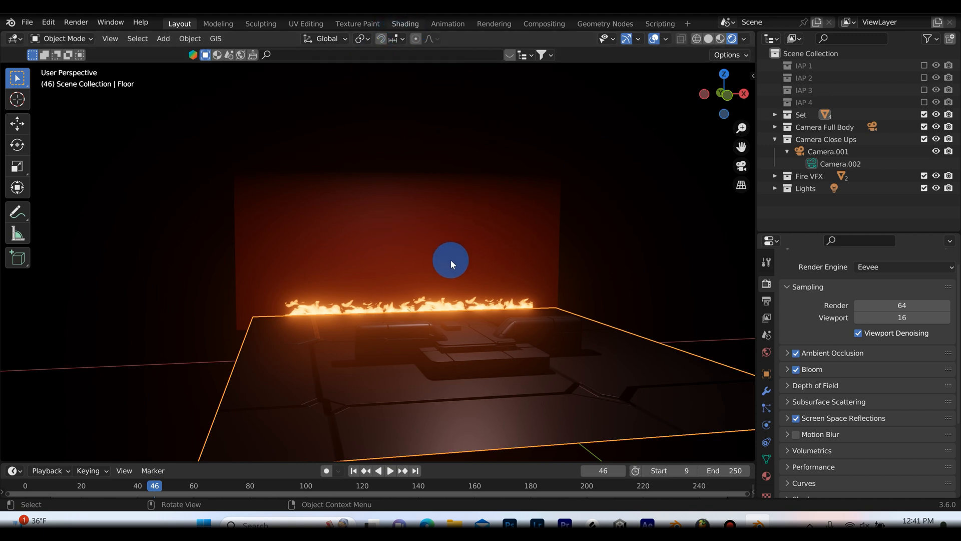
click(404, 23)
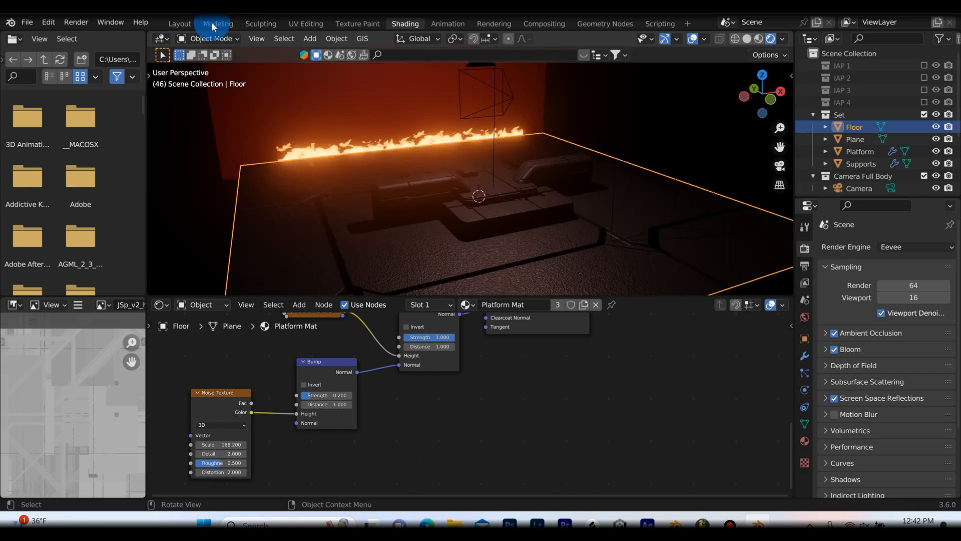
click(178, 23)
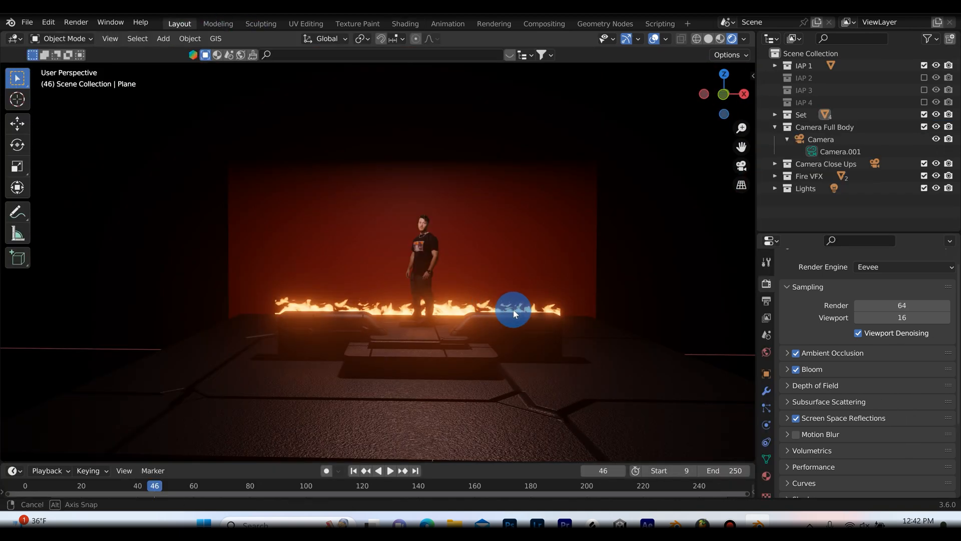